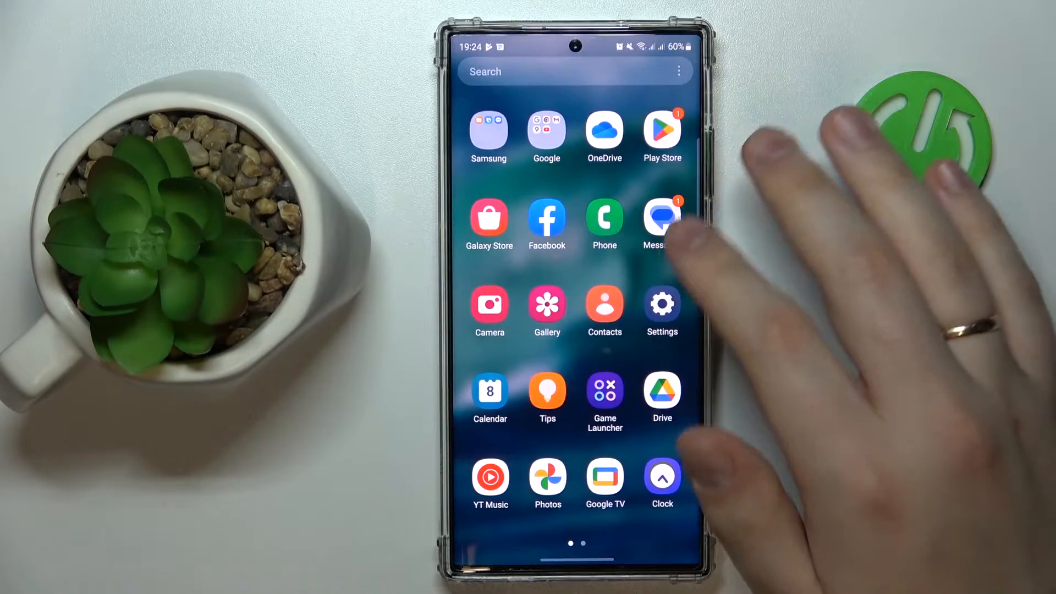
# Launch the Drive app from the app drawer and let the Suggestions tab load.
pyautogui.write('g')
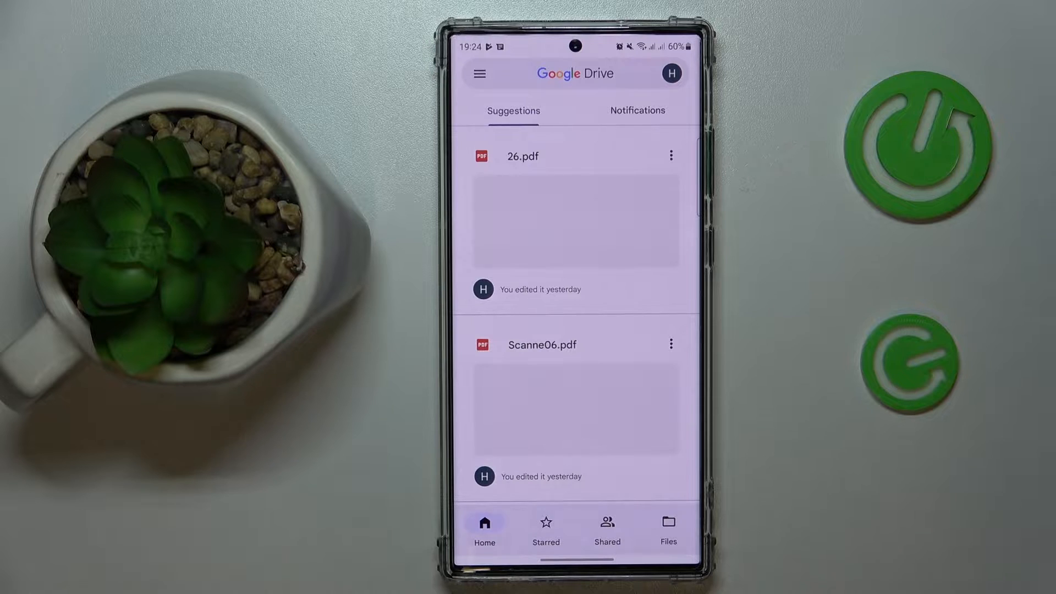
pyautogui.click(575, 74)
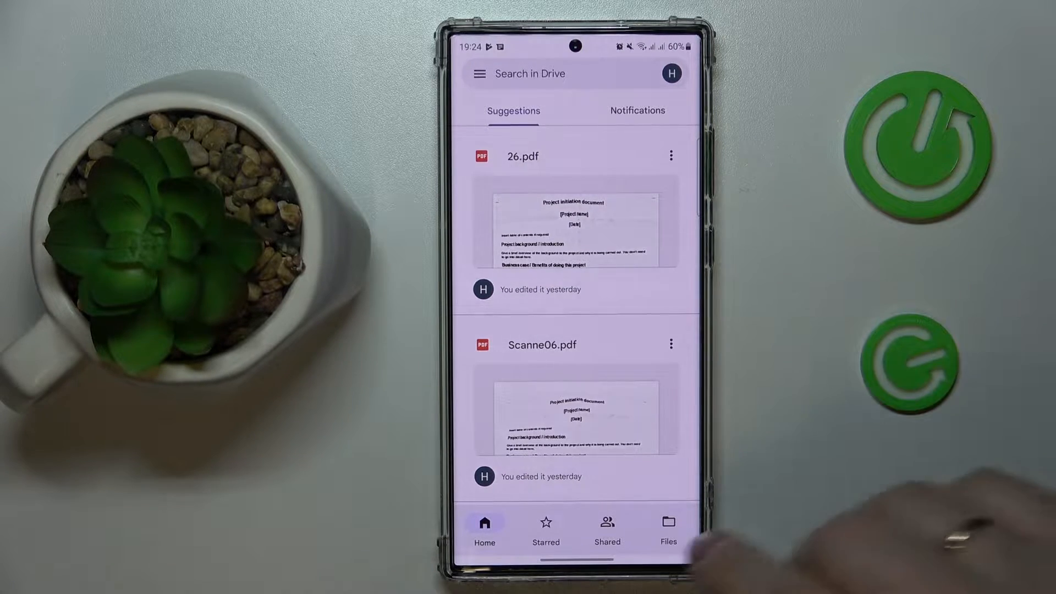
# Move 26.pdf and the other old PDF from My Drive to the Bin.
pyautogui.click(667, 530)
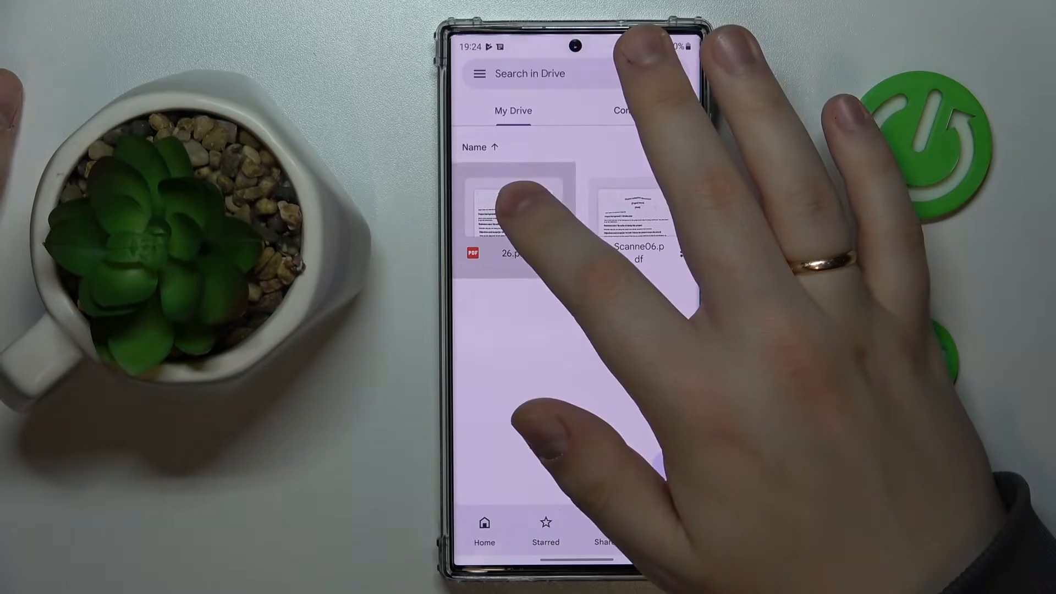
pyautogui.click(512, 209)
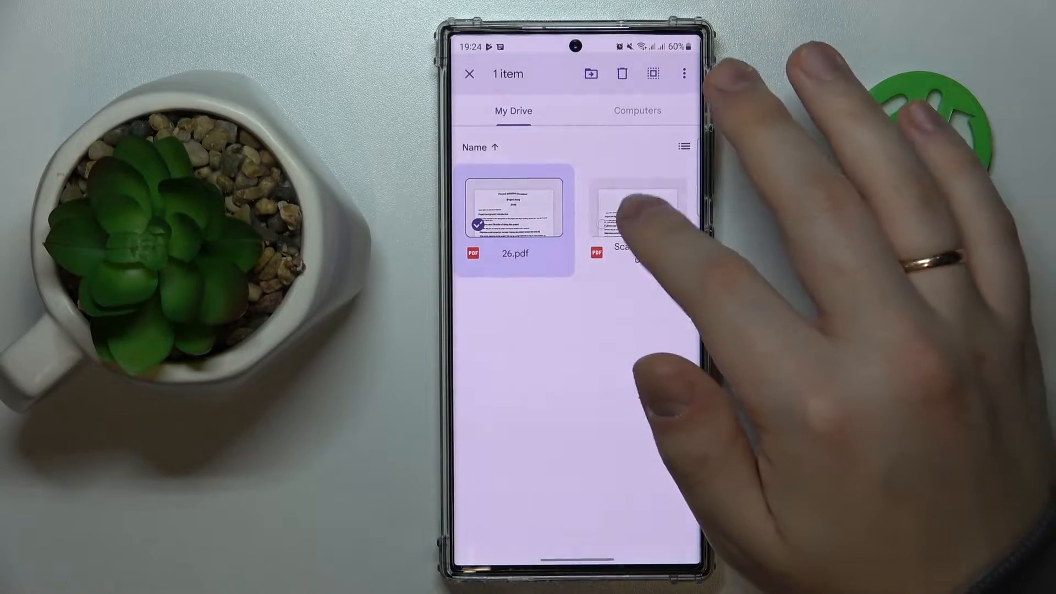
pyautogui.click(621, 74)
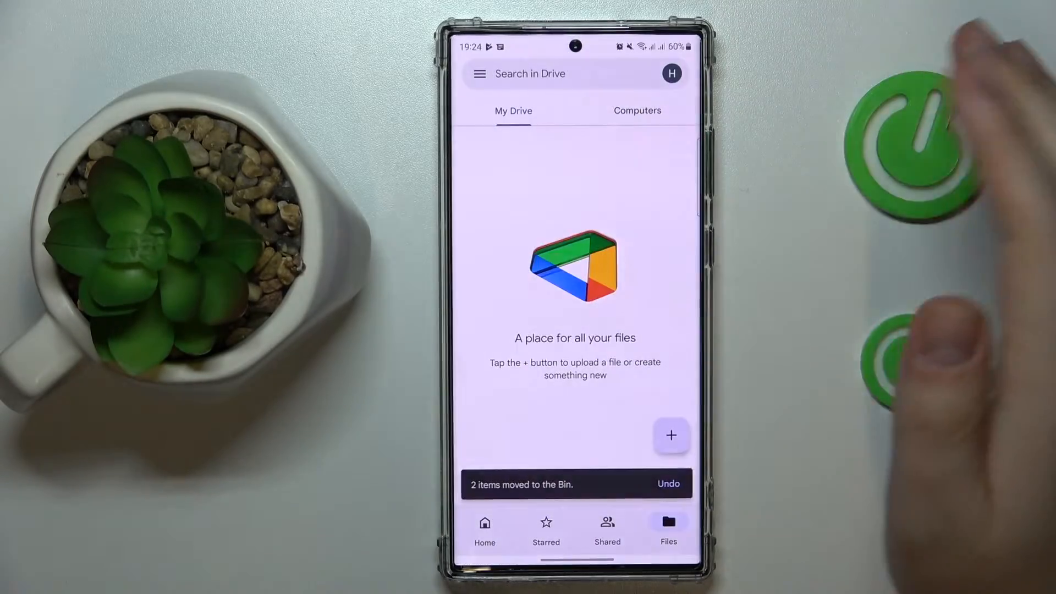
# Return to the home suggestions and start creating a new item.
pyautogui.click(485, 530)
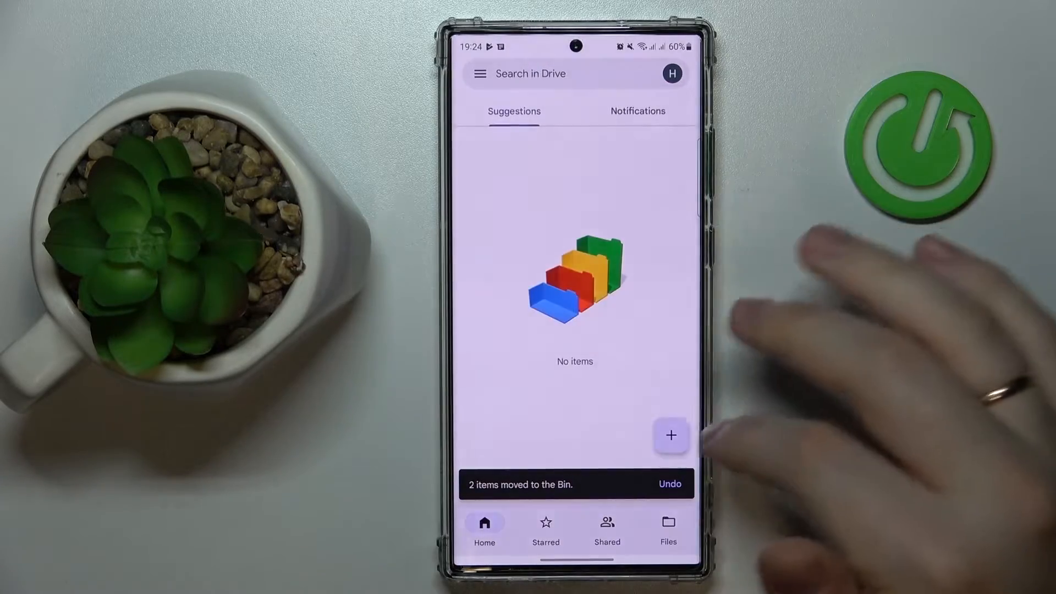
pyautogui.click(671, 436)
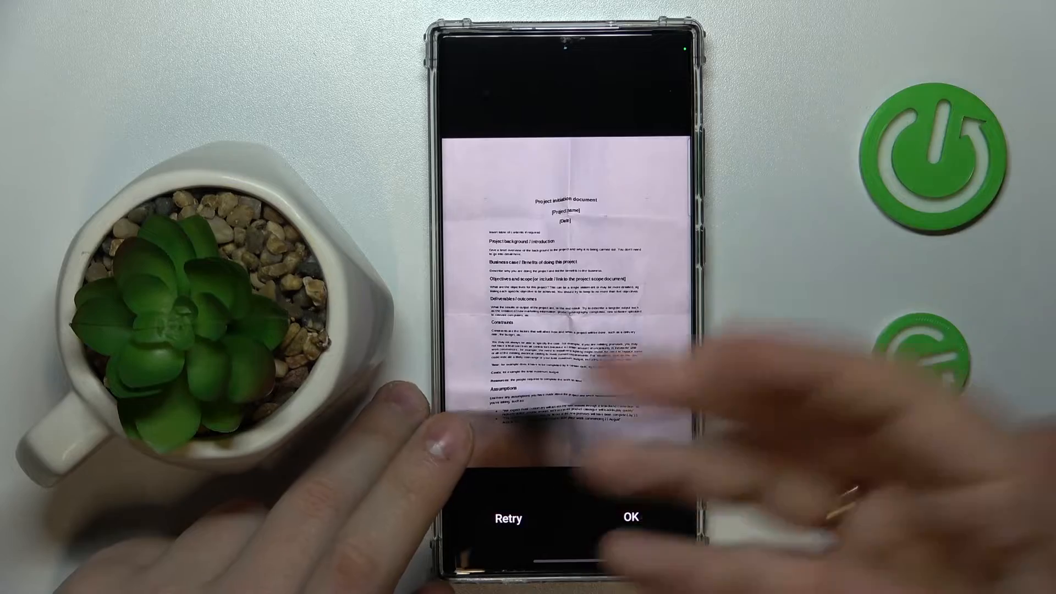
# Accept the photographed page of the Project initiation document as the scan.
pyautogui.click(627, 517)
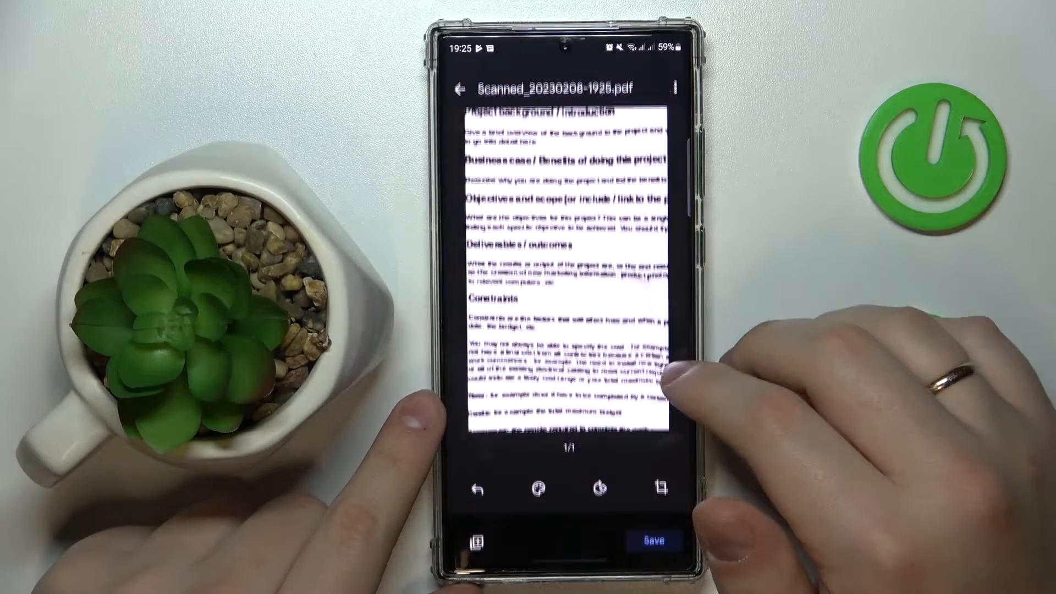
# Re-crop the scanned page to the paper's edges, removing the background.
pyautogui.click(659, 490)
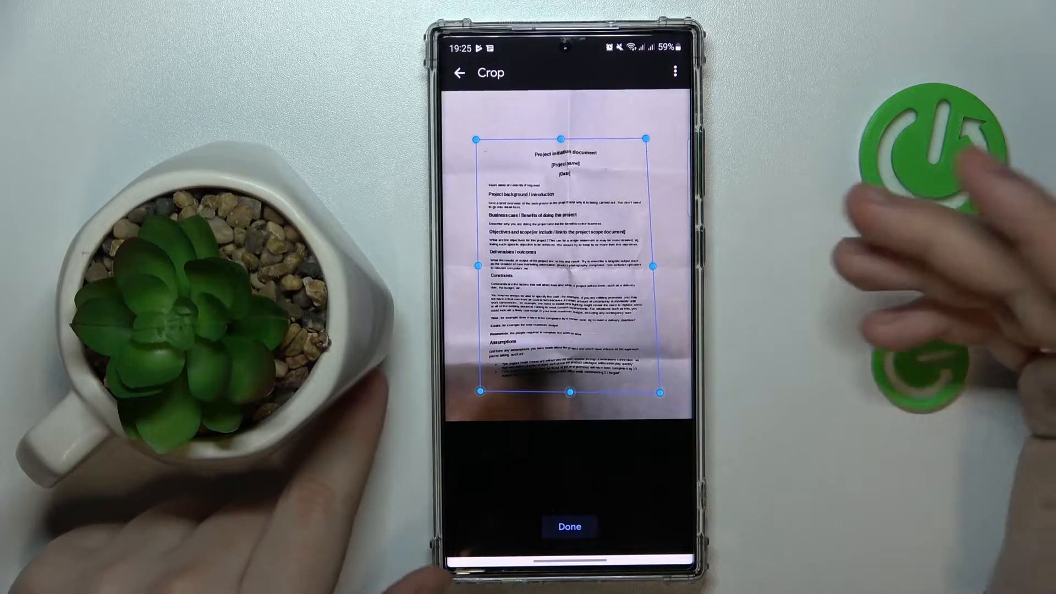
pyautogui.click(569, 526)
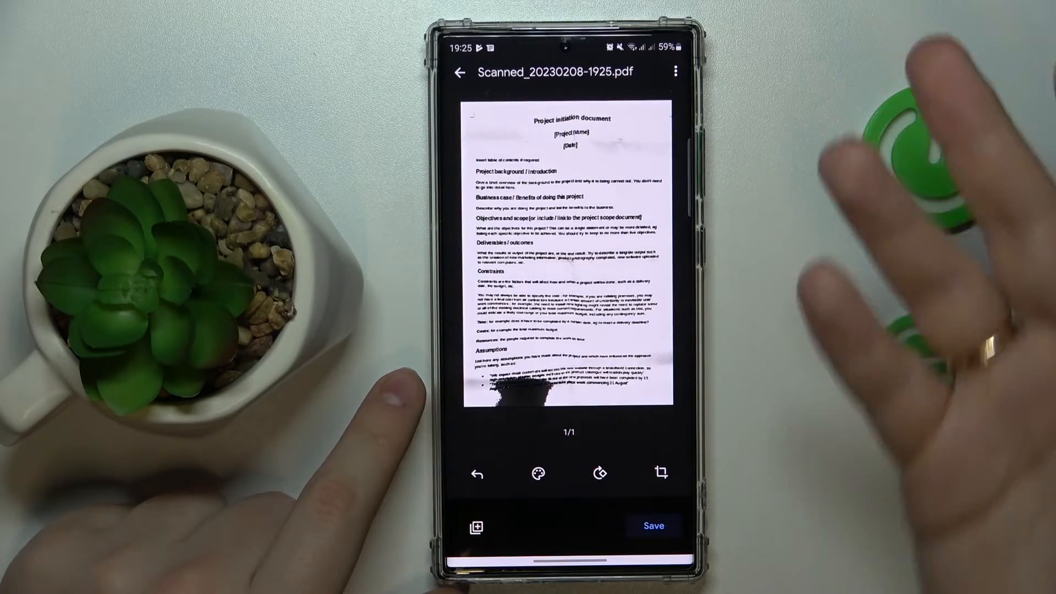
# Save the scan to My Drive with the title trimmed to 8-1925.pdf.
pyautogui.click(652, 526)
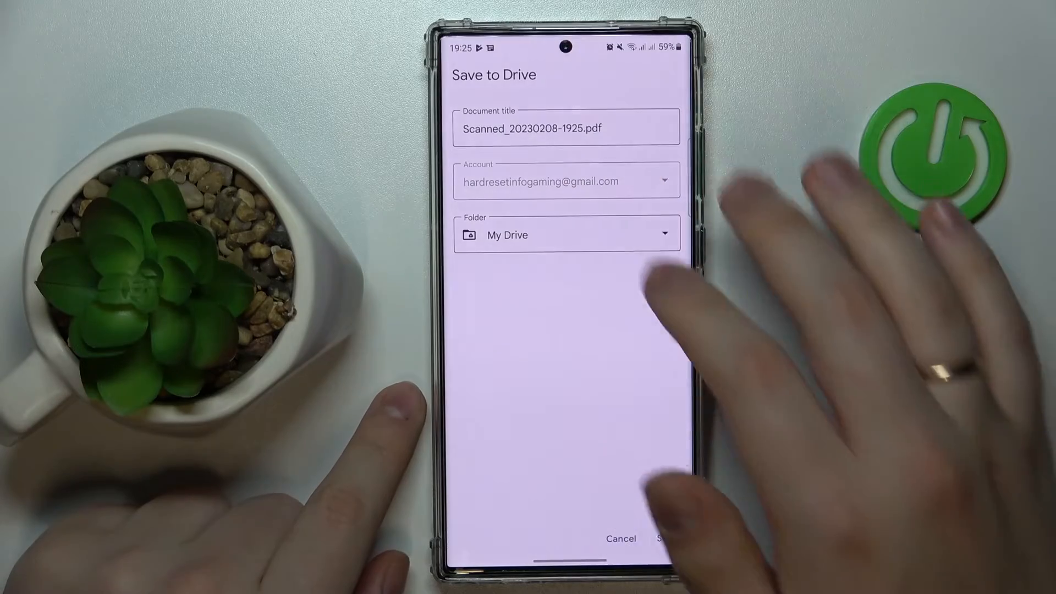
pyautogui.click(565, 128)
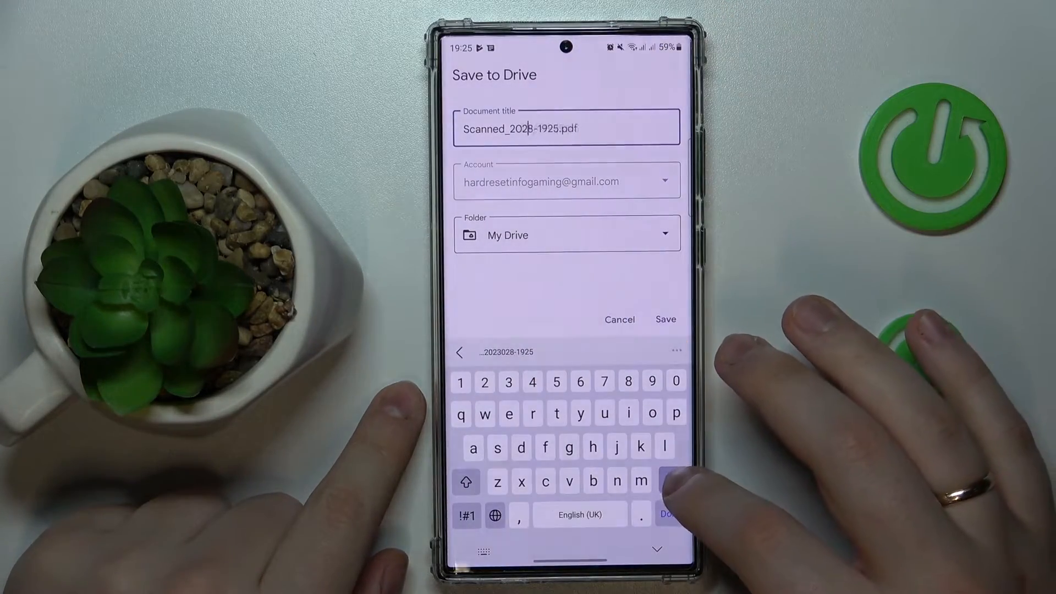
pyautogui.click(671, 481)
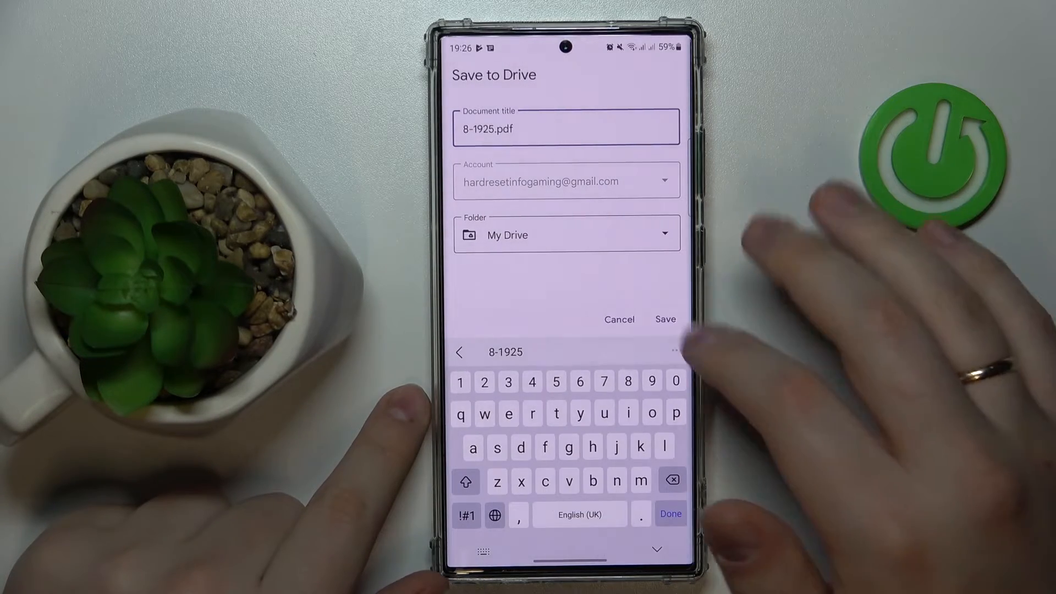
pyautogui.click(664, 319)
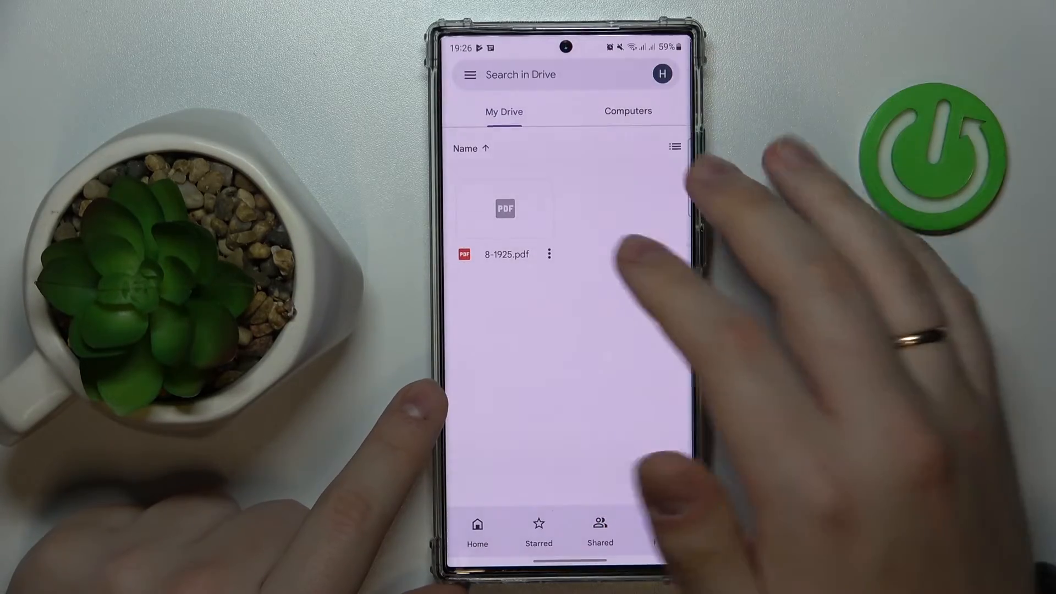
# View the newly saved 8-1925.pdf from My Drive.
pyautogui.click(505, 253)
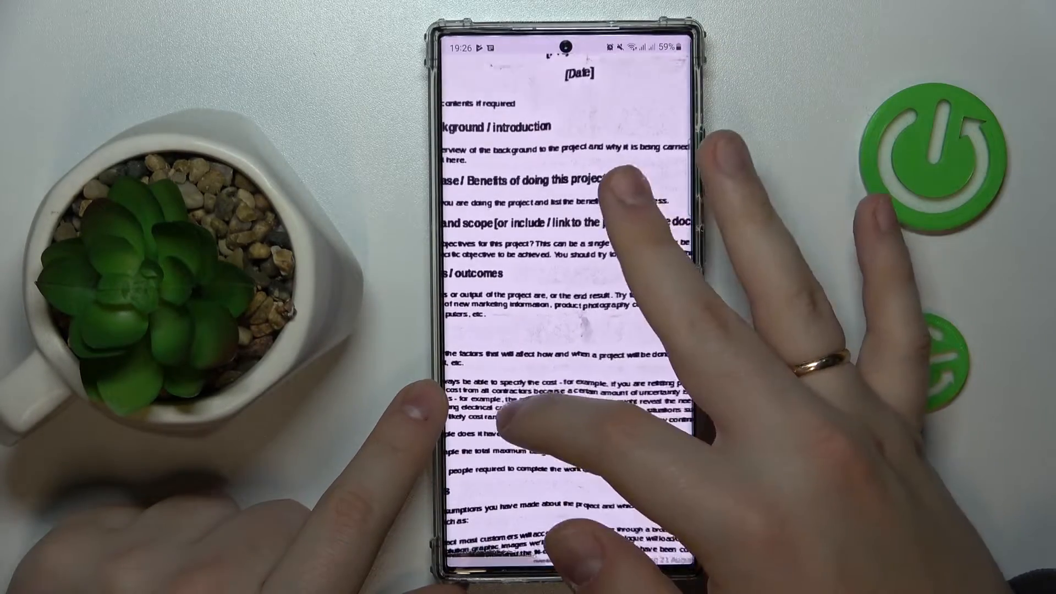